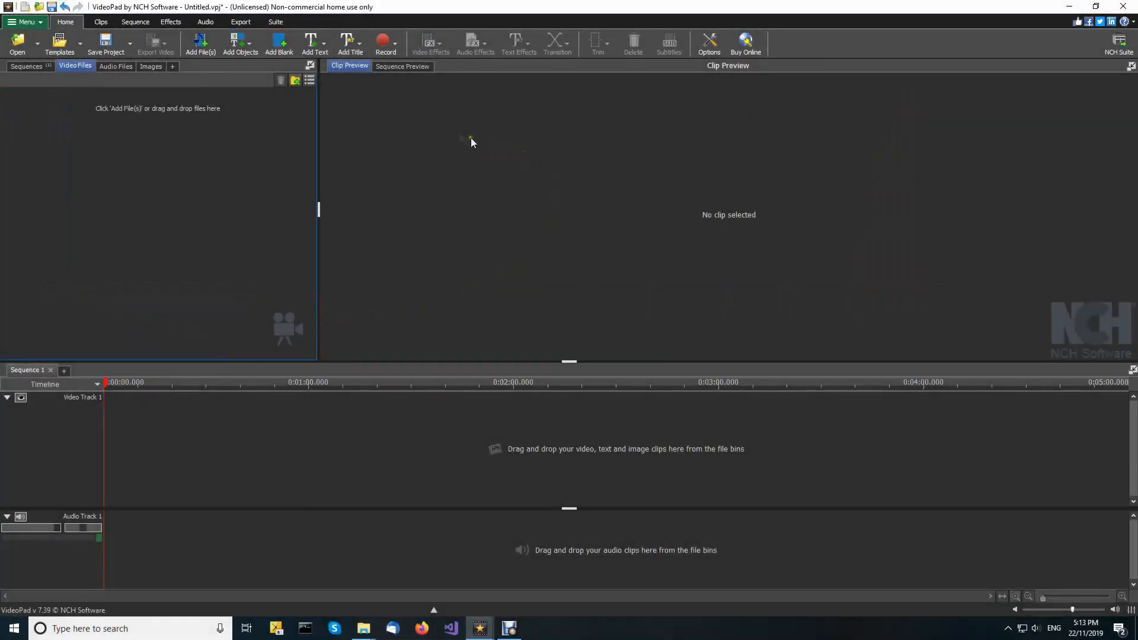
Step: Open the Capture Video dialog via Record > Record Video... with recordings named Birds
left_click(387, 43)
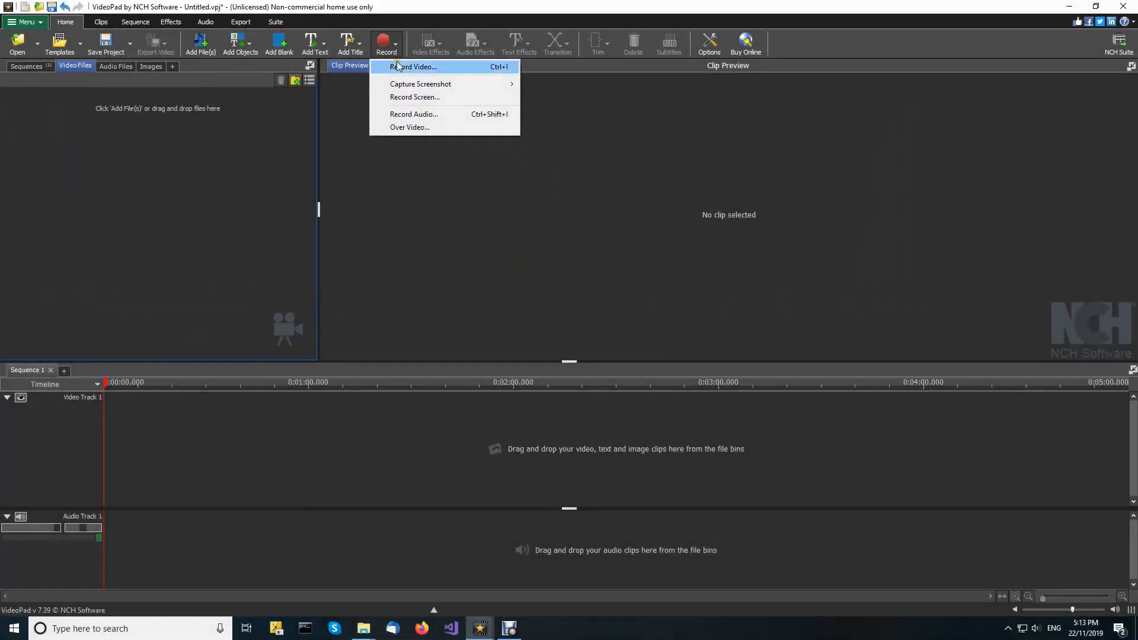
left_click(413, 67)
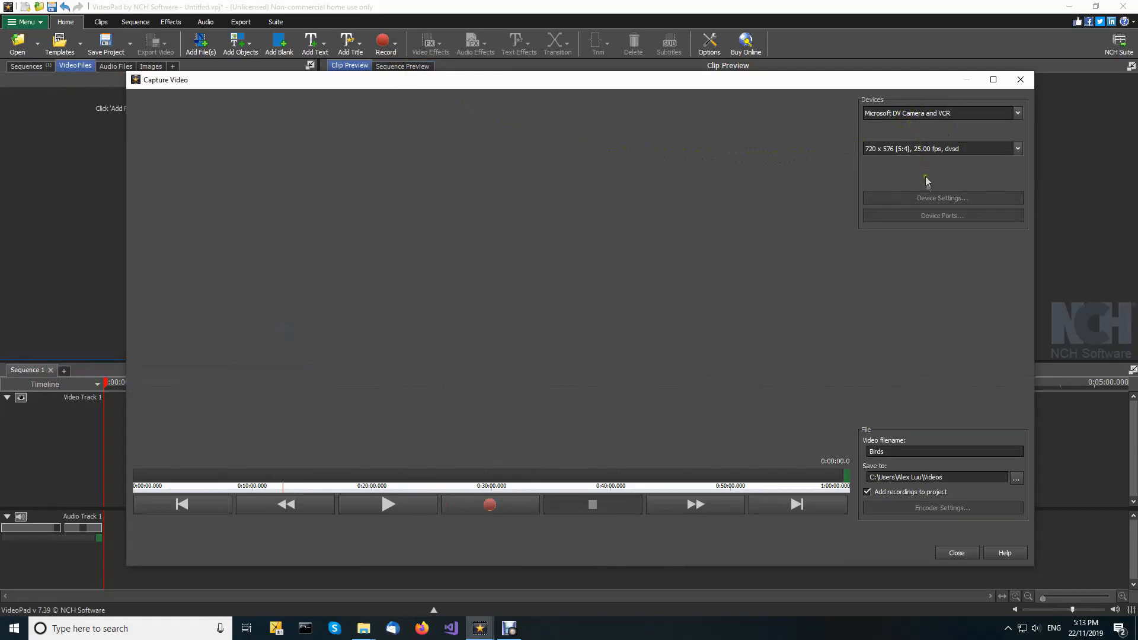
mouse_move(923, 451)
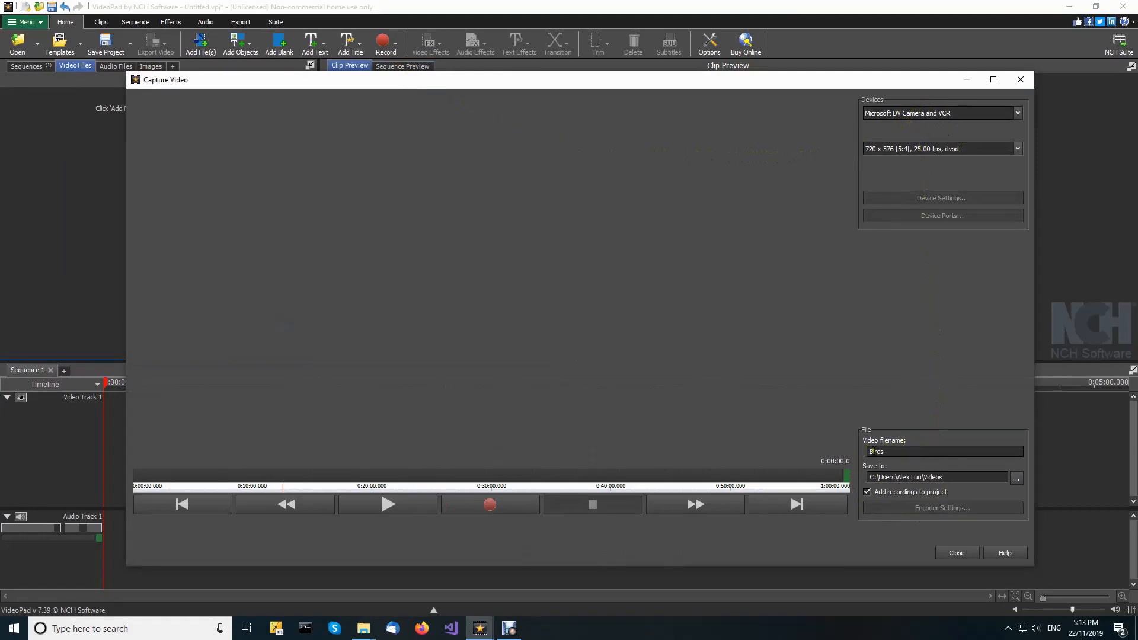
mouse_move(828, 530)
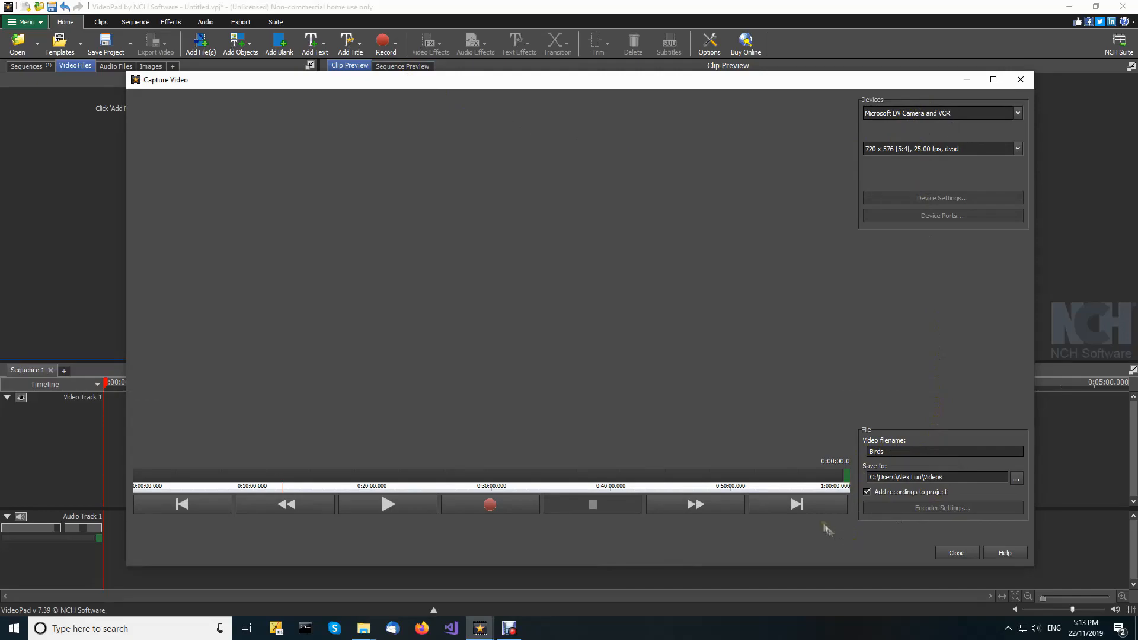
Step: Record a short stretch of bird footage from the DV camera and stop to save the clip
left_click(490, 505)
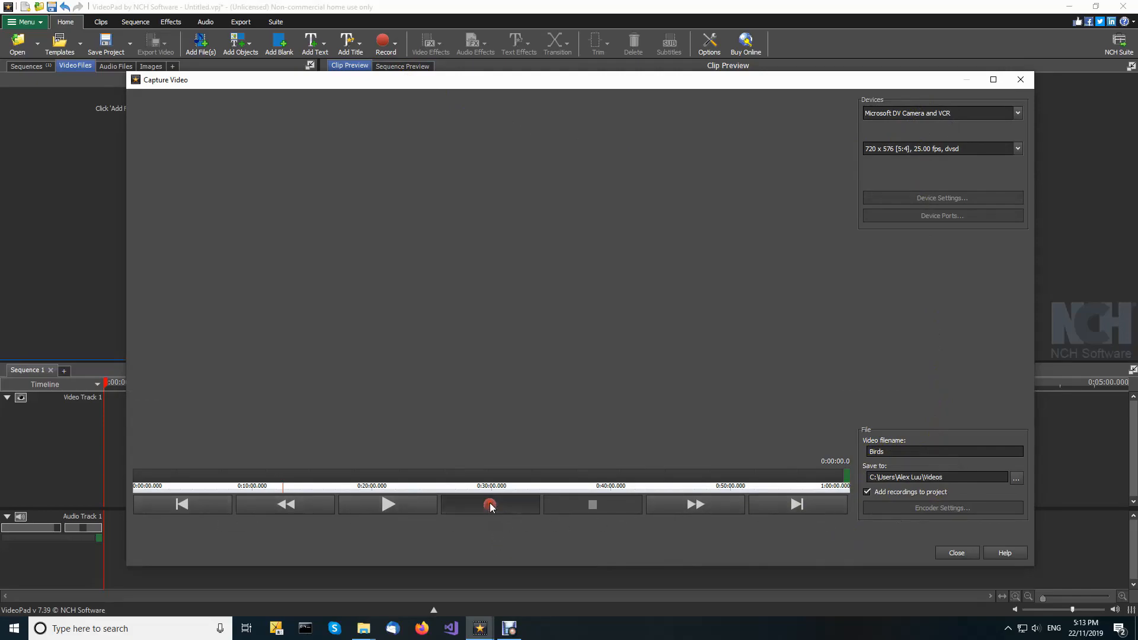
left_click(490, 505)
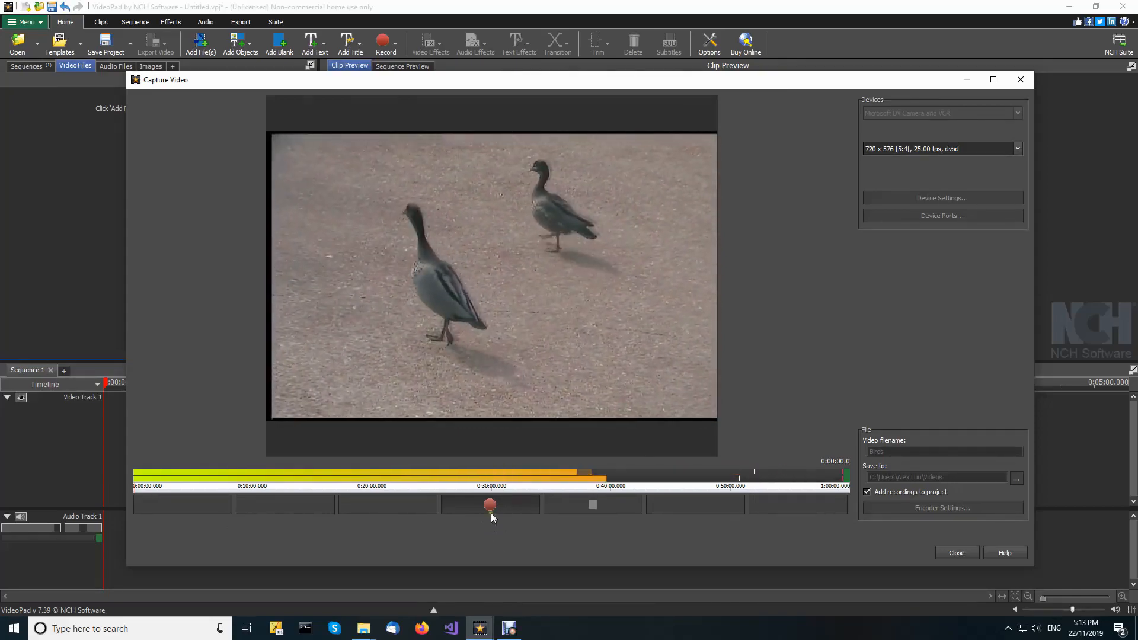
left_click(490, 505)
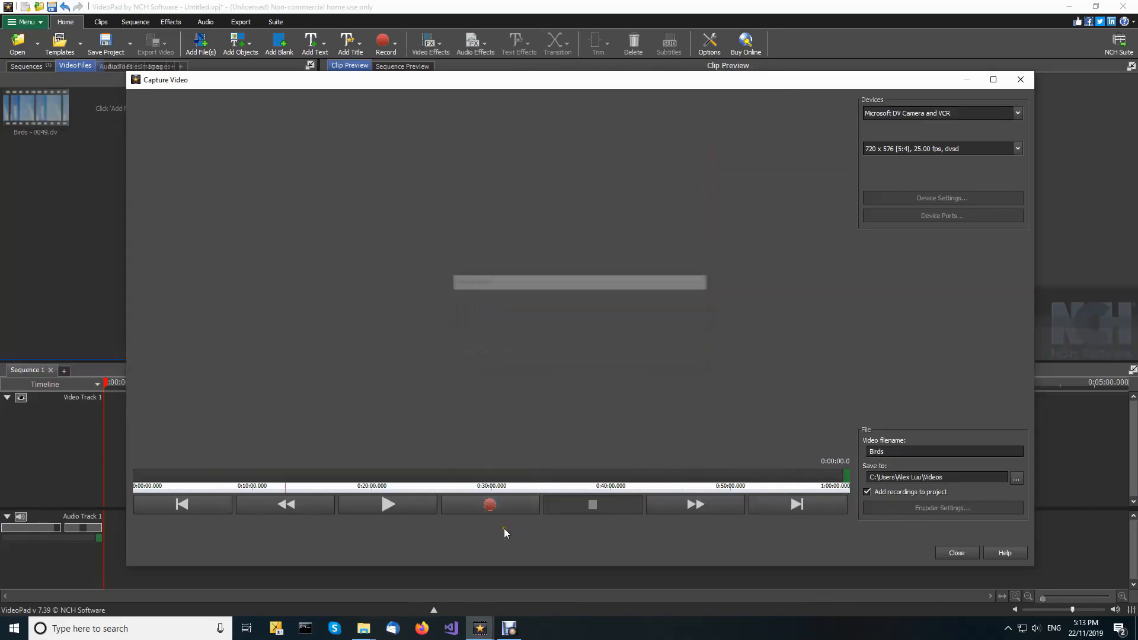
Step: Close the Capture Video dialog to return to the main editing workspace
left_click(957, 553)
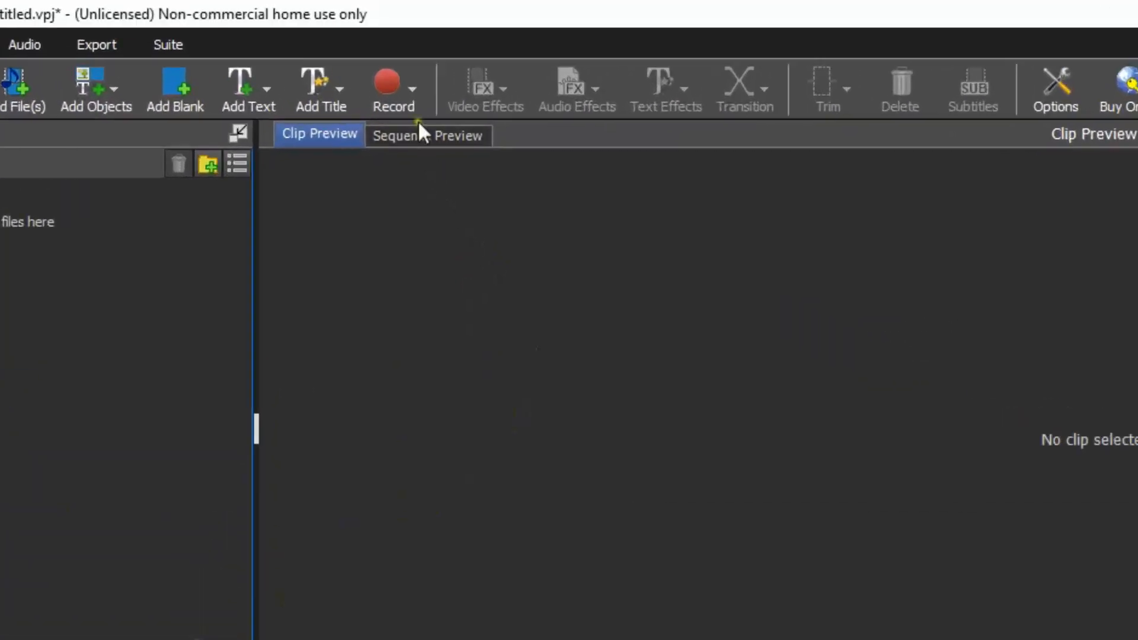
Step: Reopen the Capture Video dialog with filename Birds saving to the Videos folder
left_click(387, 44)
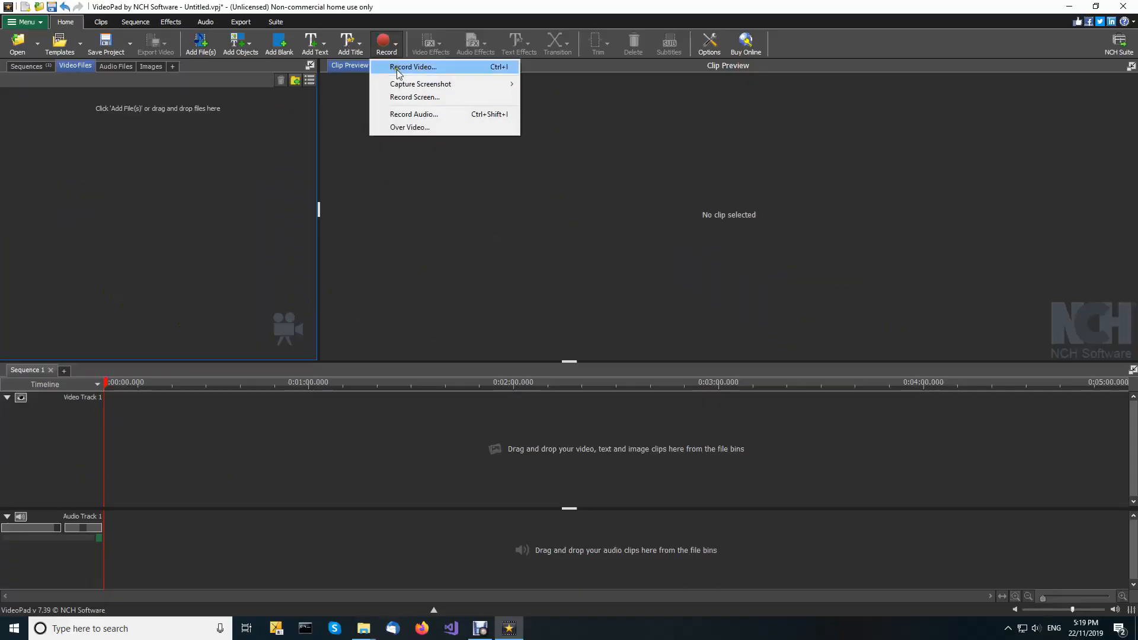
left_click(413, 66)
type("Birds")
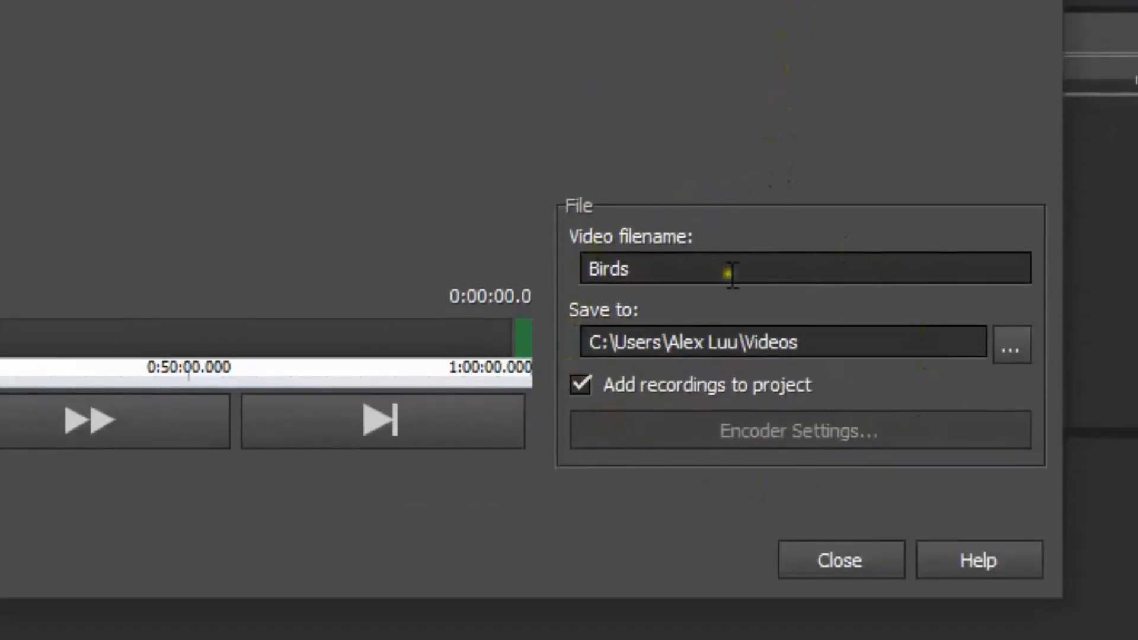
mouse_move(657, 533)
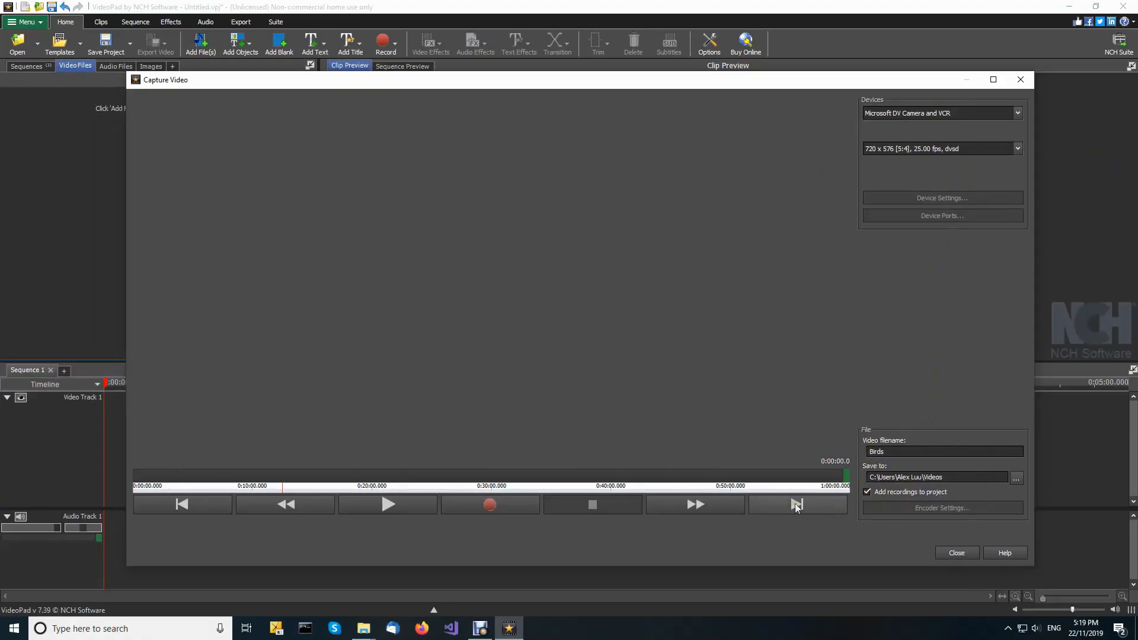
mouse_move(287, 505)
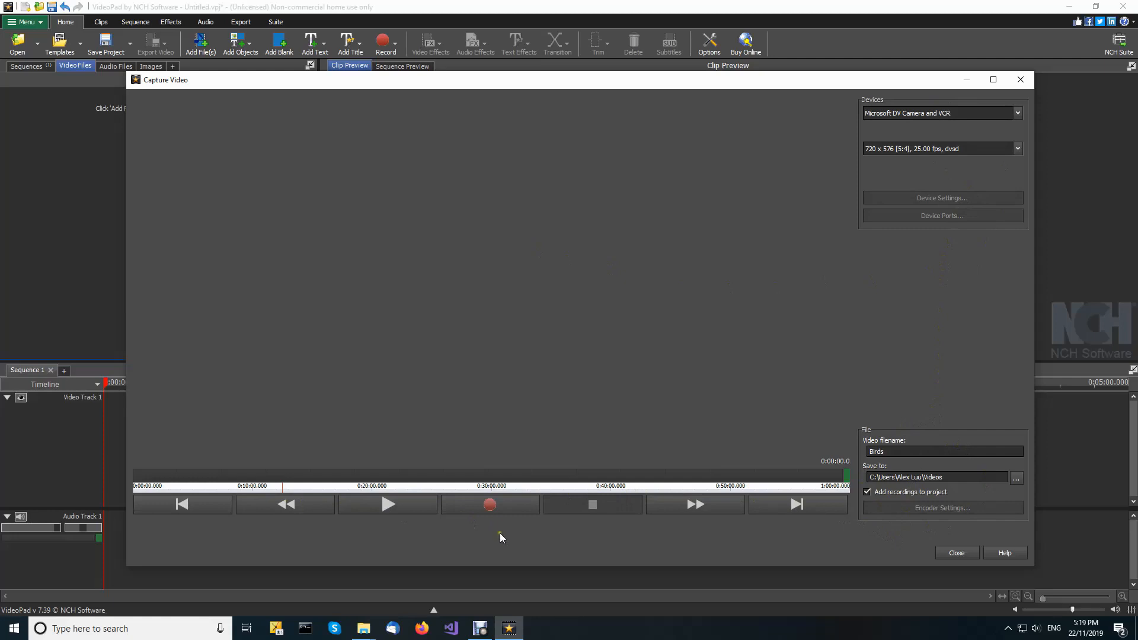
mouse_move(501, 538)
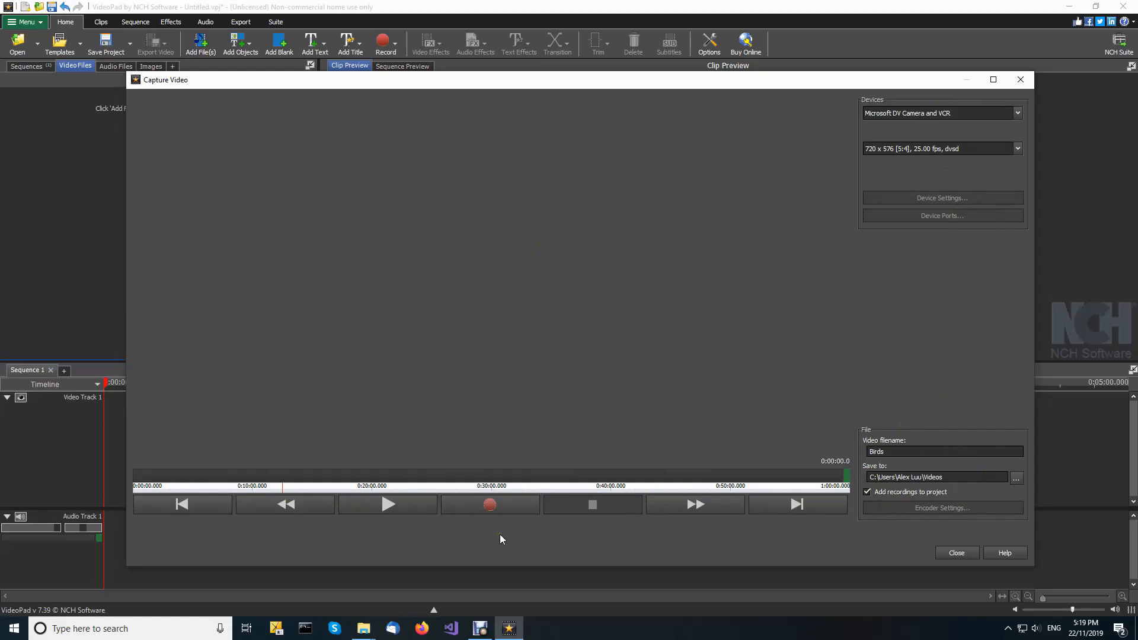
Step: Record bird footage as clip Birds - 0055.dv and start capturing another stretch
left_click(489, 505)
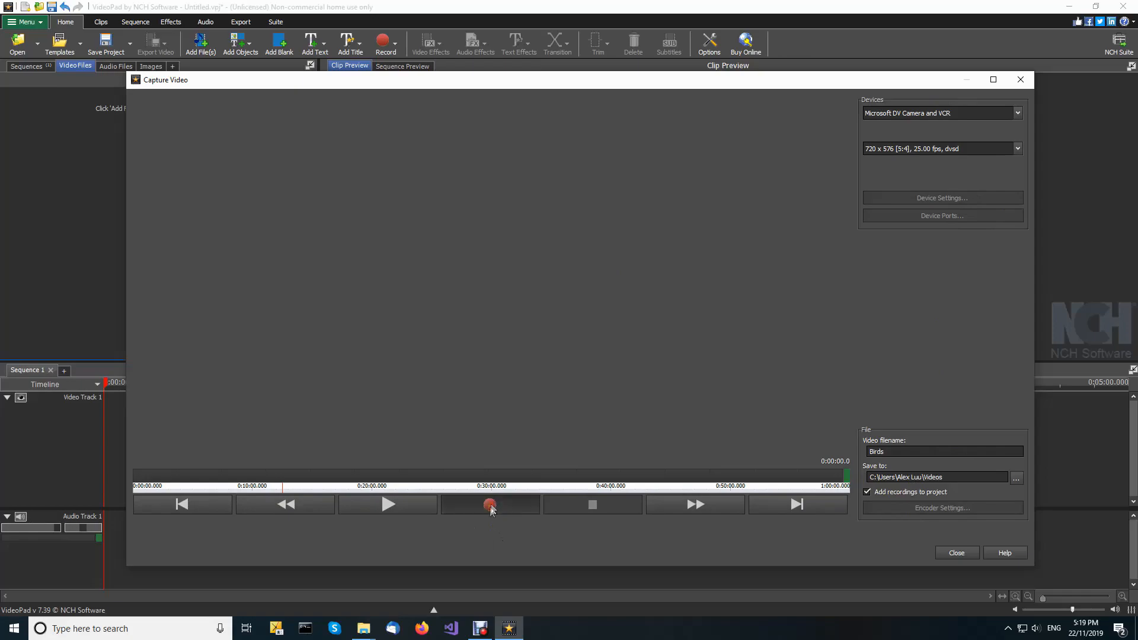
left_click(489, 504)
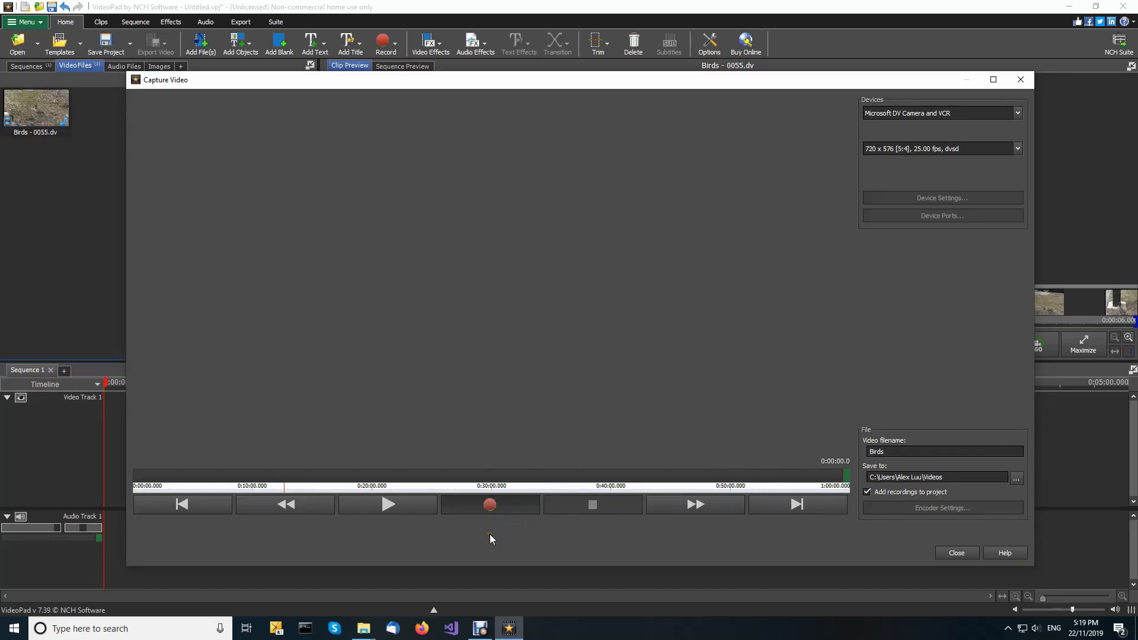
left_click(489, 505)
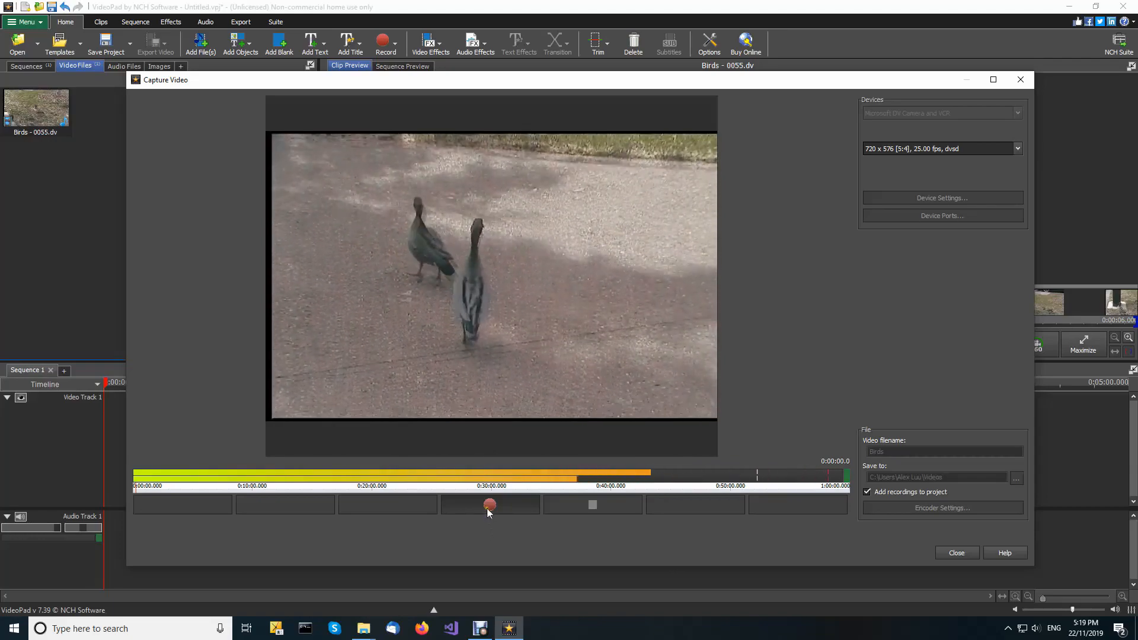
Step: Stop capturing to import Birds - 0056.dv, then close the Capture Video dialog
left_click(489, 505)
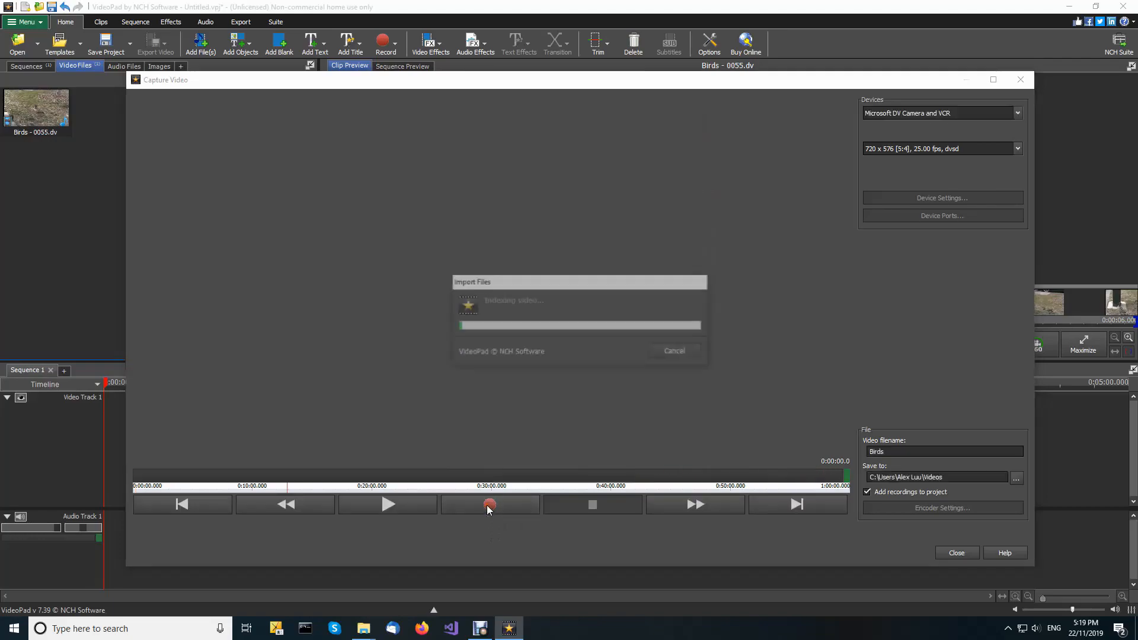
left_click(956, 553)
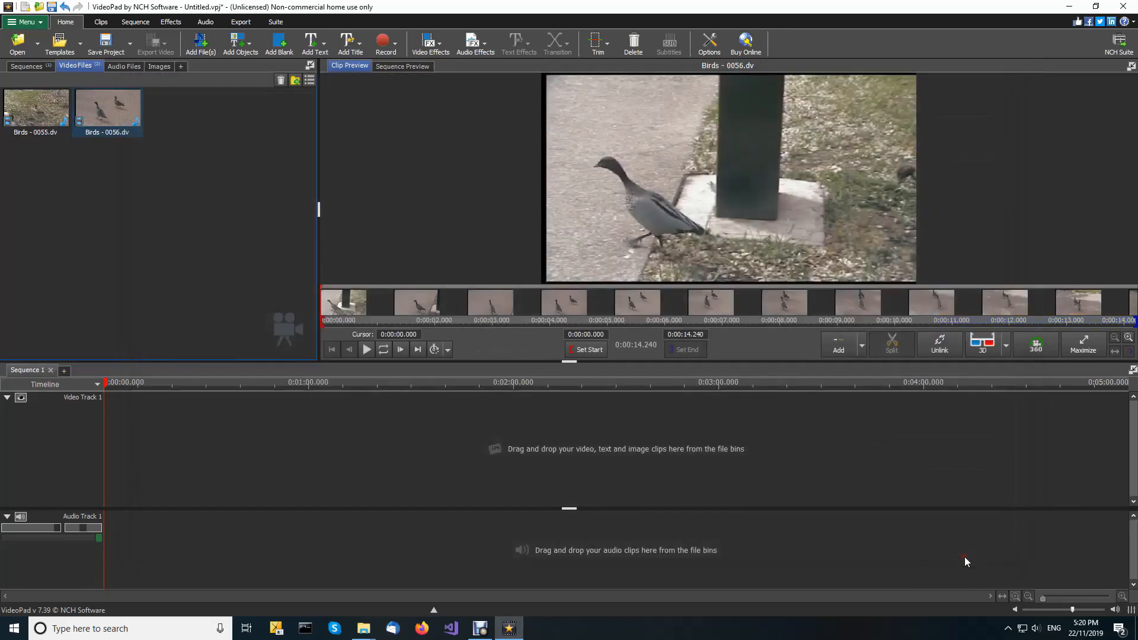
mouse_move(193, 129)
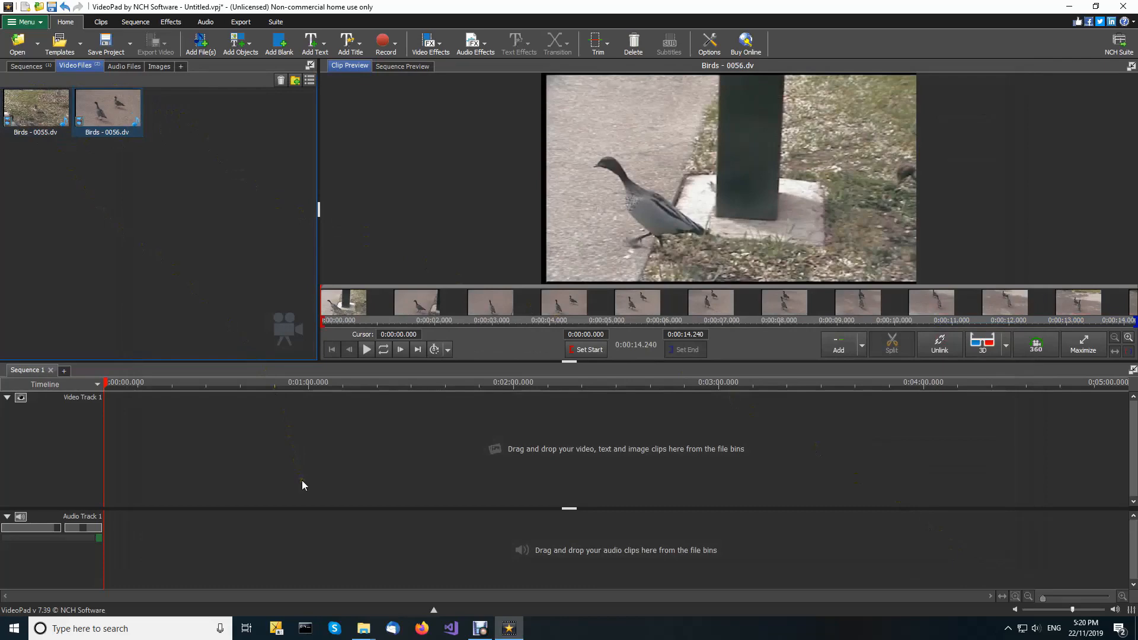
left_click(385, 43)
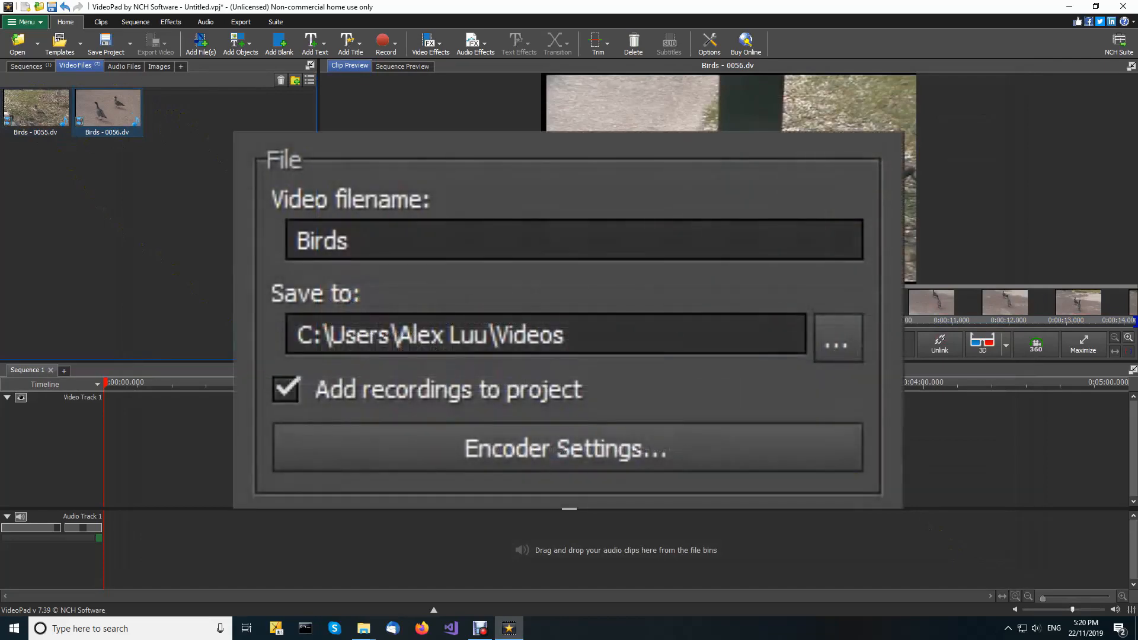